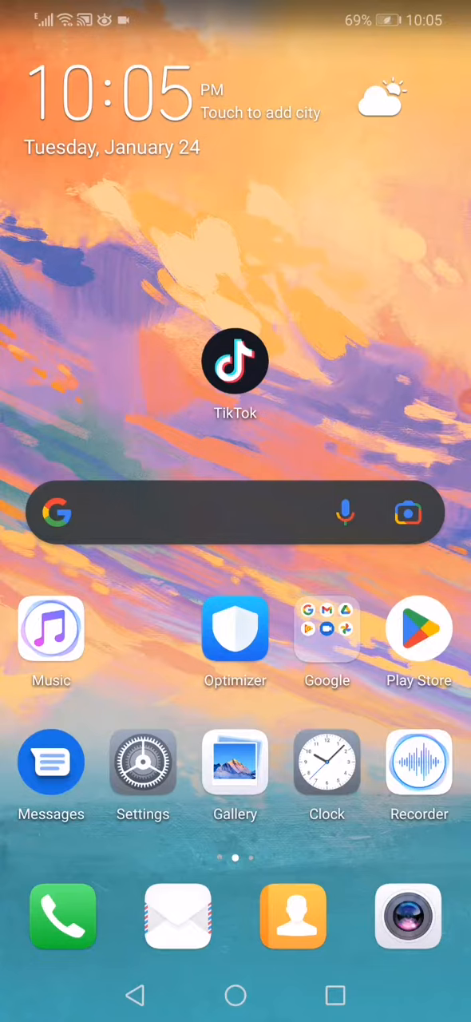
Open Settings from the home screen and go to the Apps section.
{"action": "left_click", "coordinate": [143, 761]}
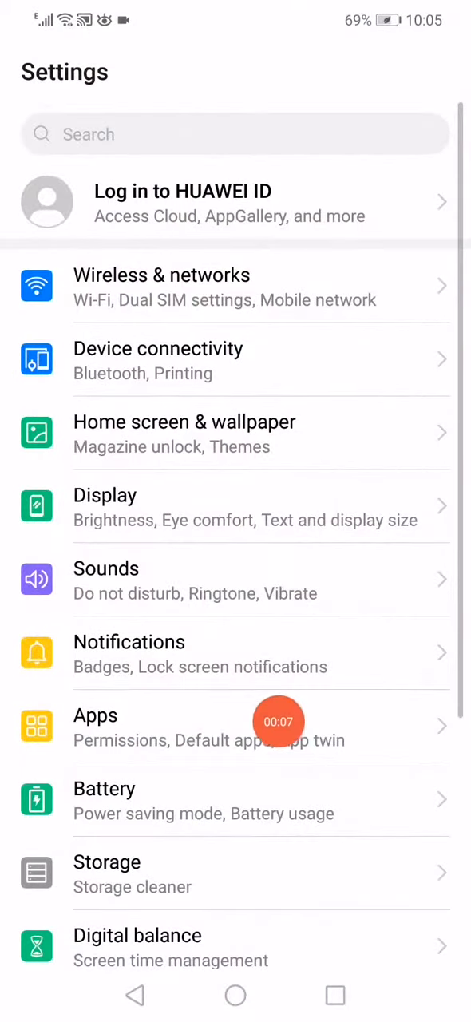
{"action": "left_click", "coordinate": [236, 727]}
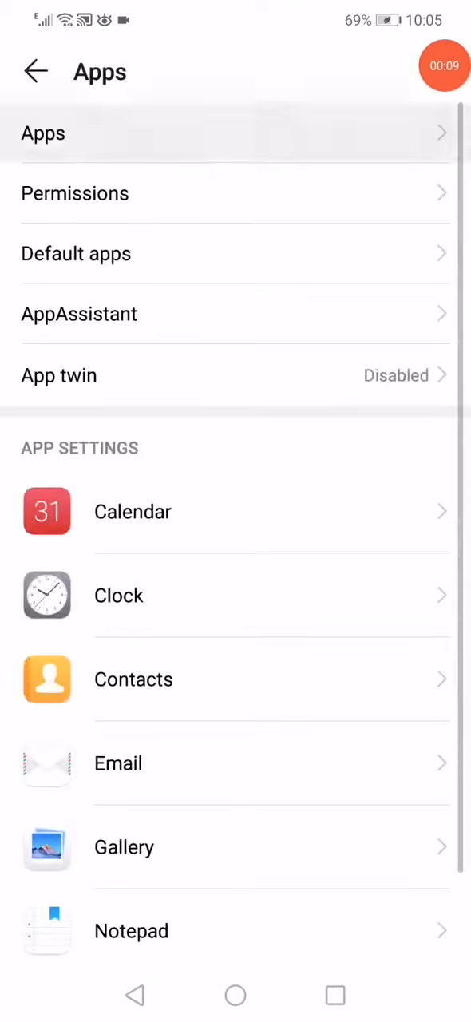
Open TikTok from the full app list and clear its 2.26 GB of stored data.
{"action": "left_click", "coordinate": [235, 132]}
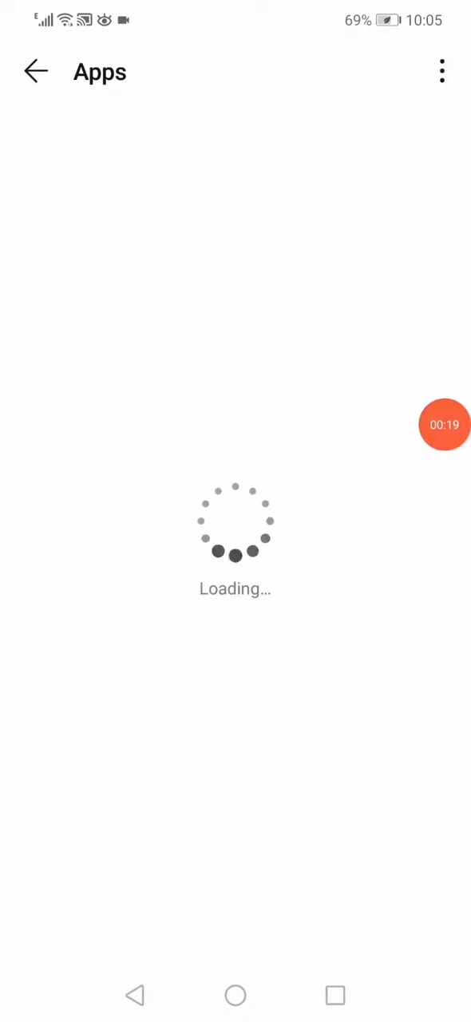
{"action": "left_click", "coordinate": [444, 424]}
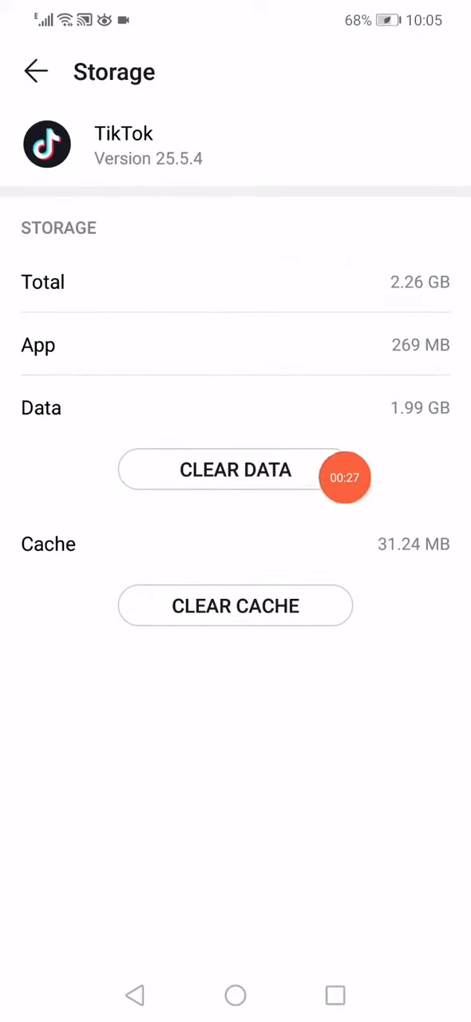
{"action": "left_click", "coordinate": [235, 469]}
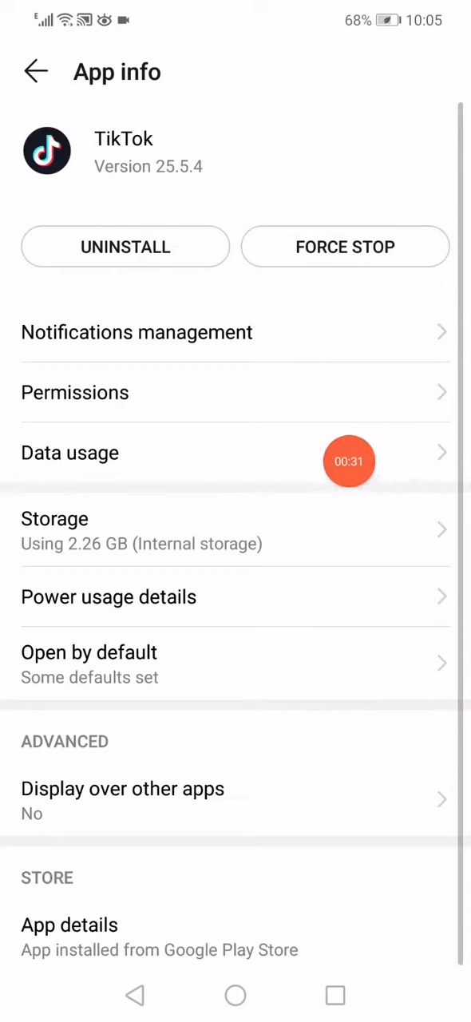
Check TikTok's mobile data, Wi-Fi, background and roaming access are on, then go home.
{"action": "left_click", "coordinate": [70, 453]}
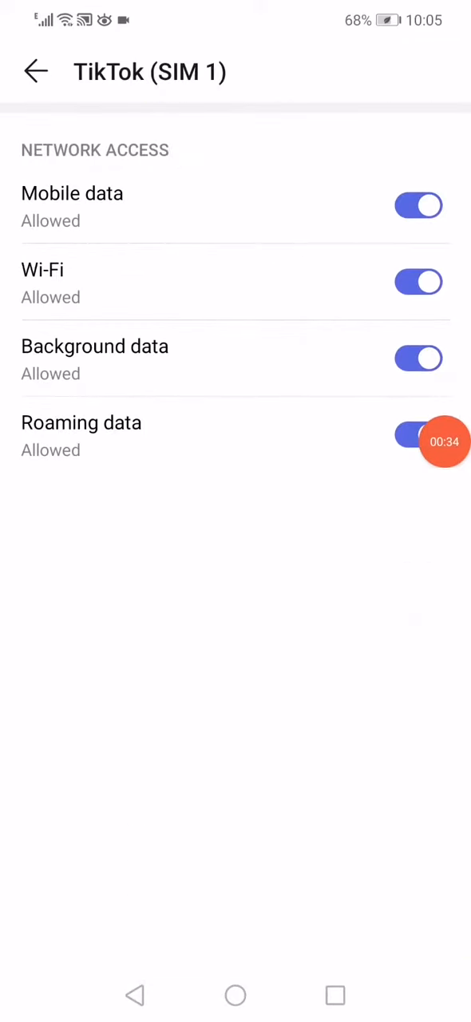
{"action": "left_click", "coordinate": [35, 71]}
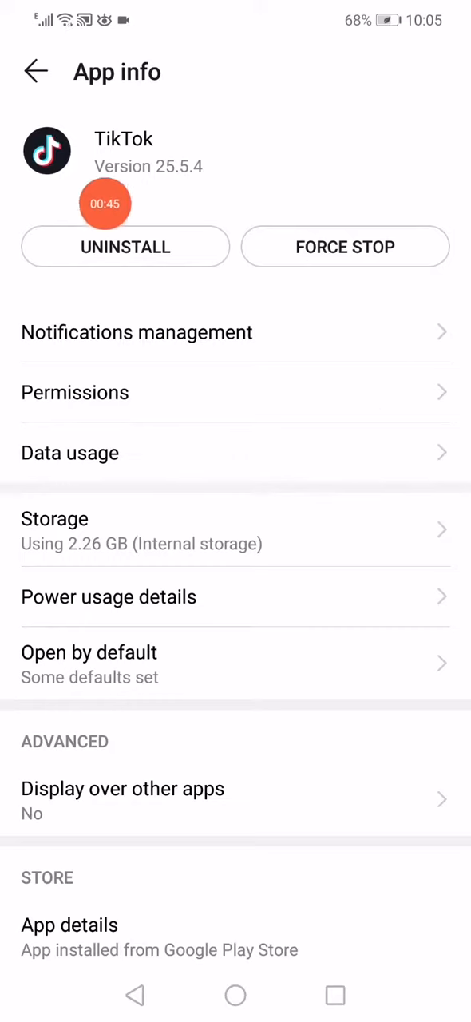
{"action": "mouse_move", "coordinate": [152, 227]}
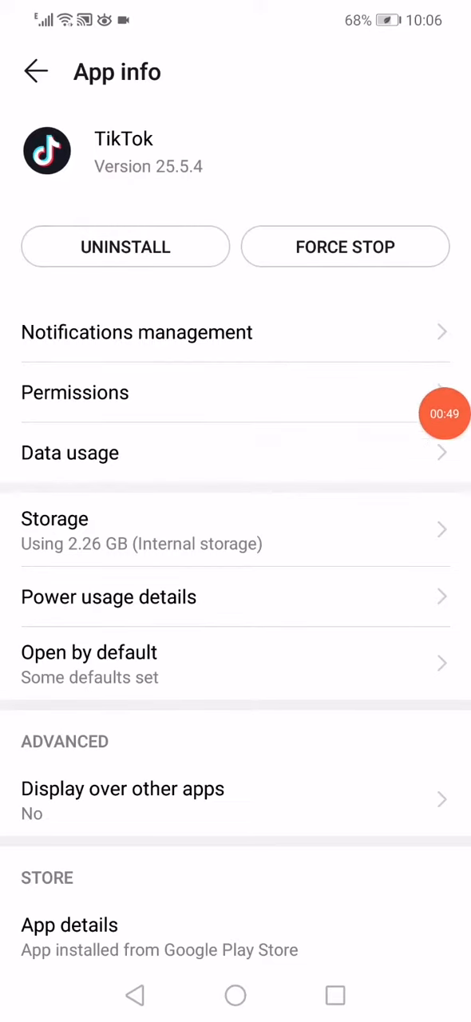
{"action": "left_click", "coordinate": [235, 994]}
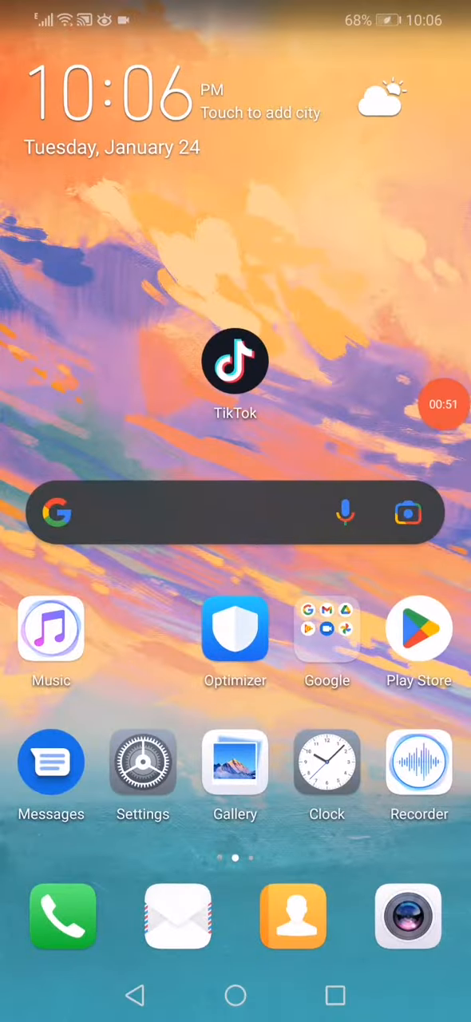